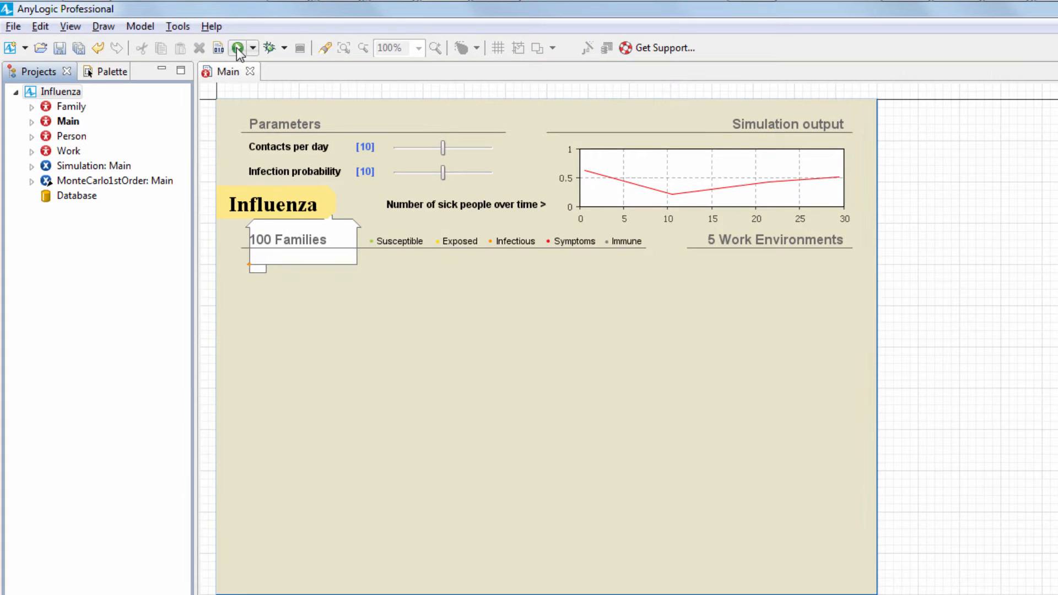
Step: Start the Influenza : Simulation experiment so its run window with the model description appears
left_click(237, 48)
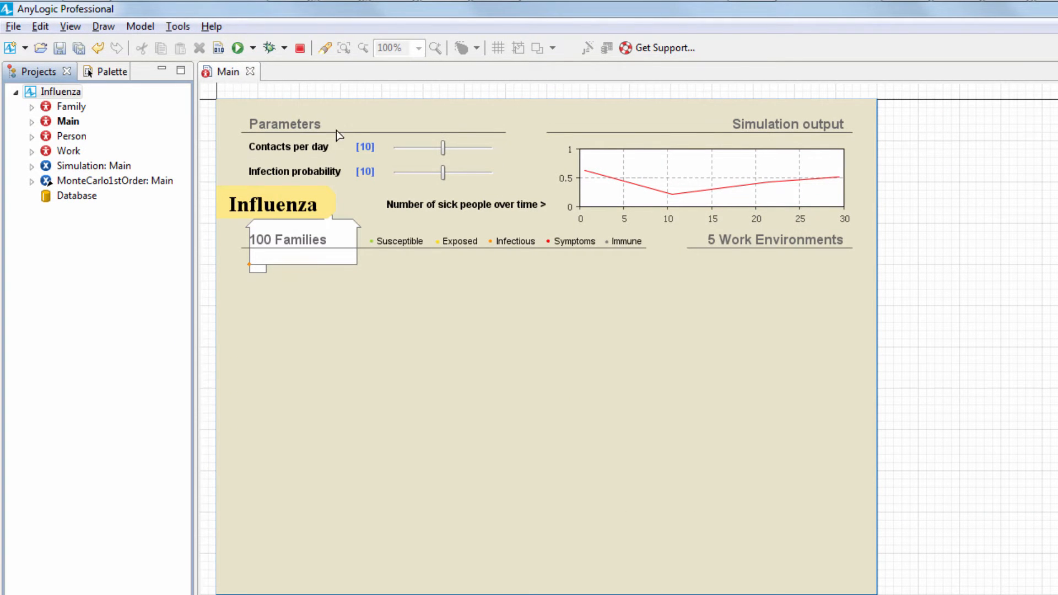
left_click(238, 47)
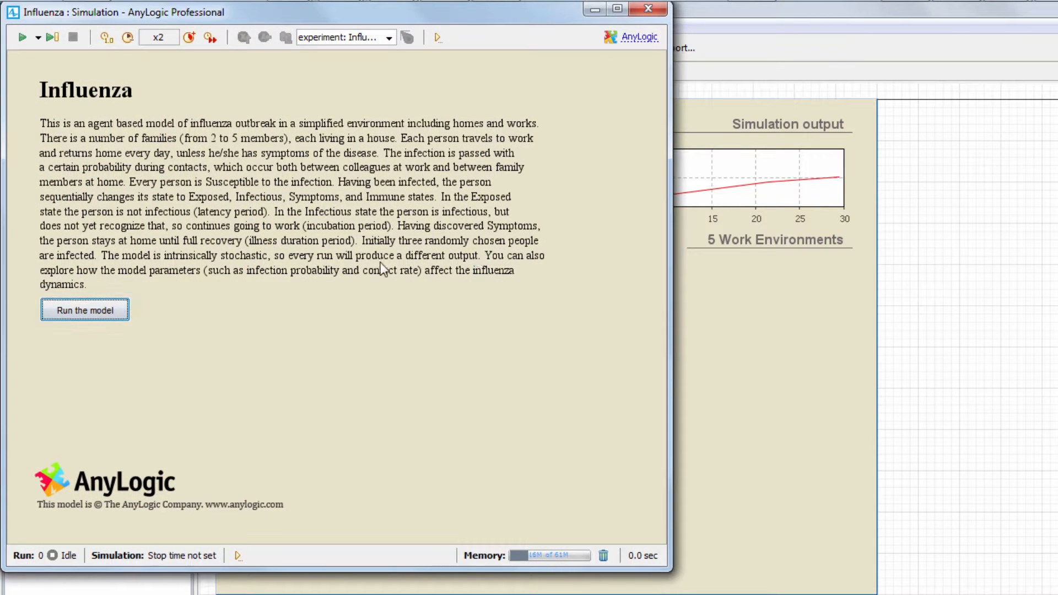
left_click(85, 310)
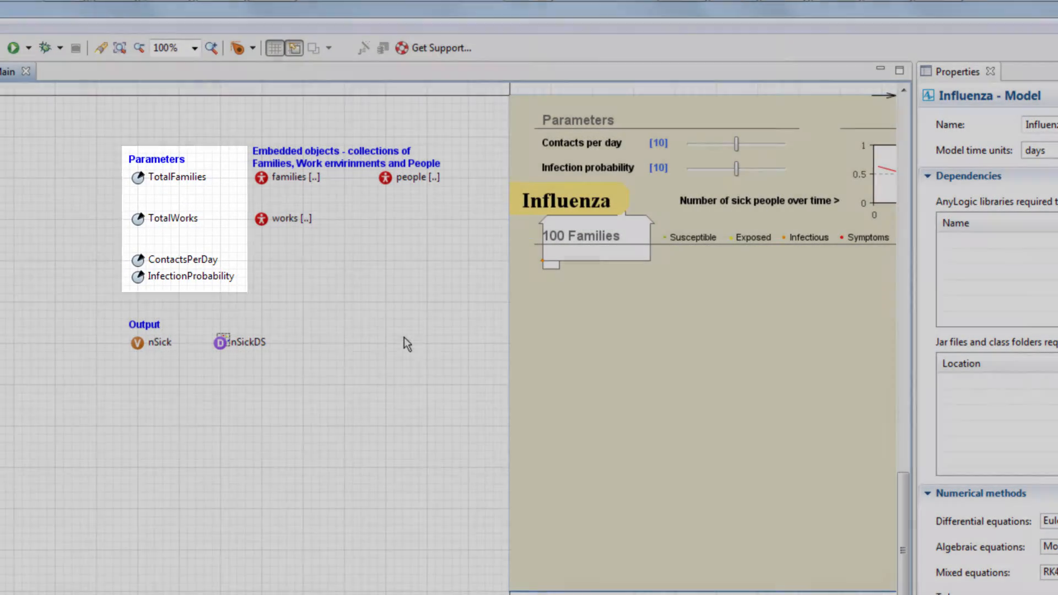
Step: Give InfectionProbability a Slider value editor from 0 to 1, keeping type double
left_click(196, 275)
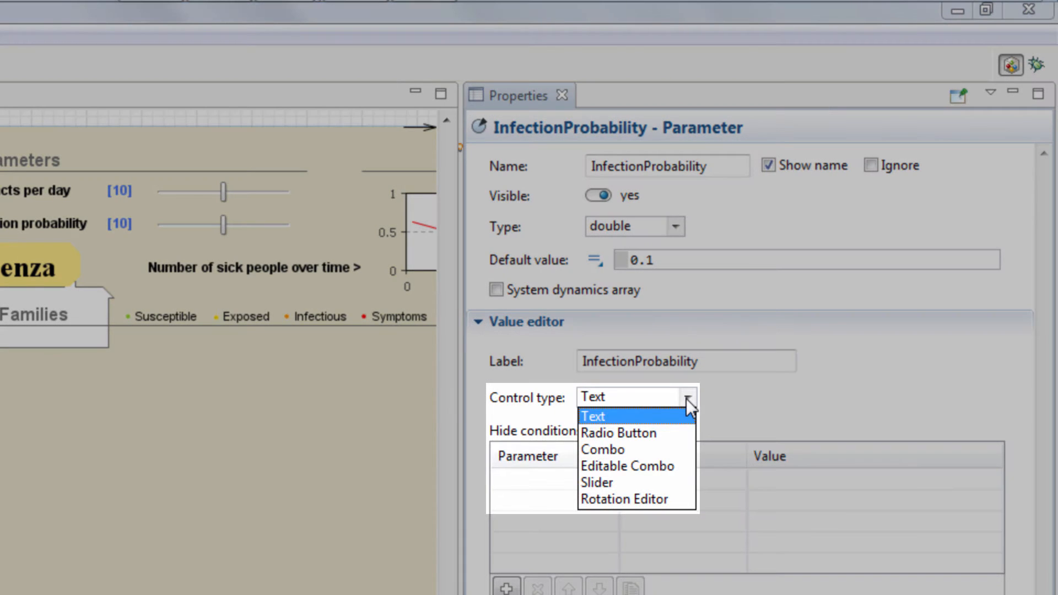
left_click(596, 482)
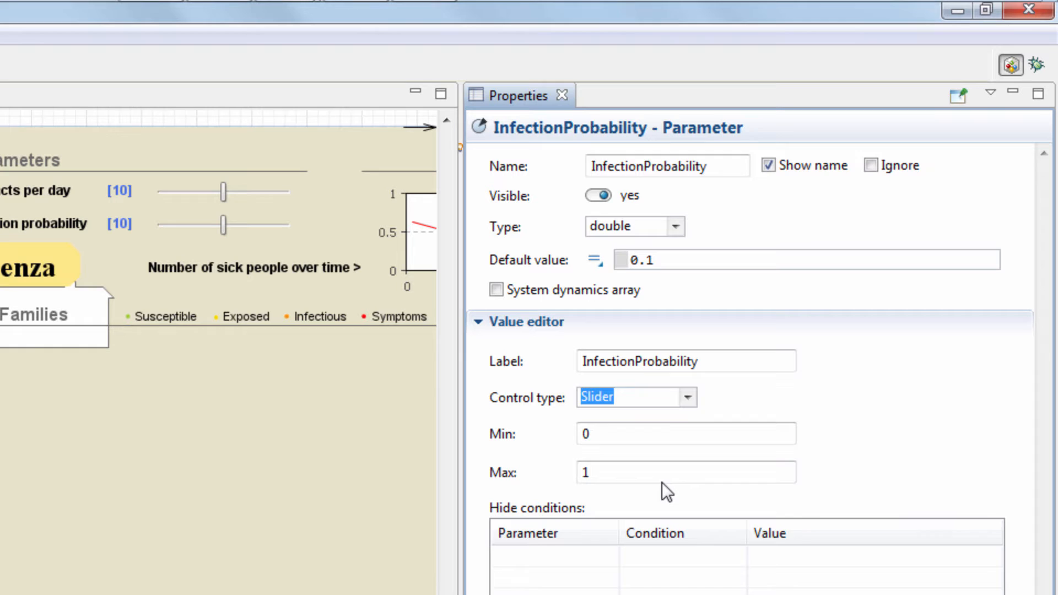
left_click(676, 226)
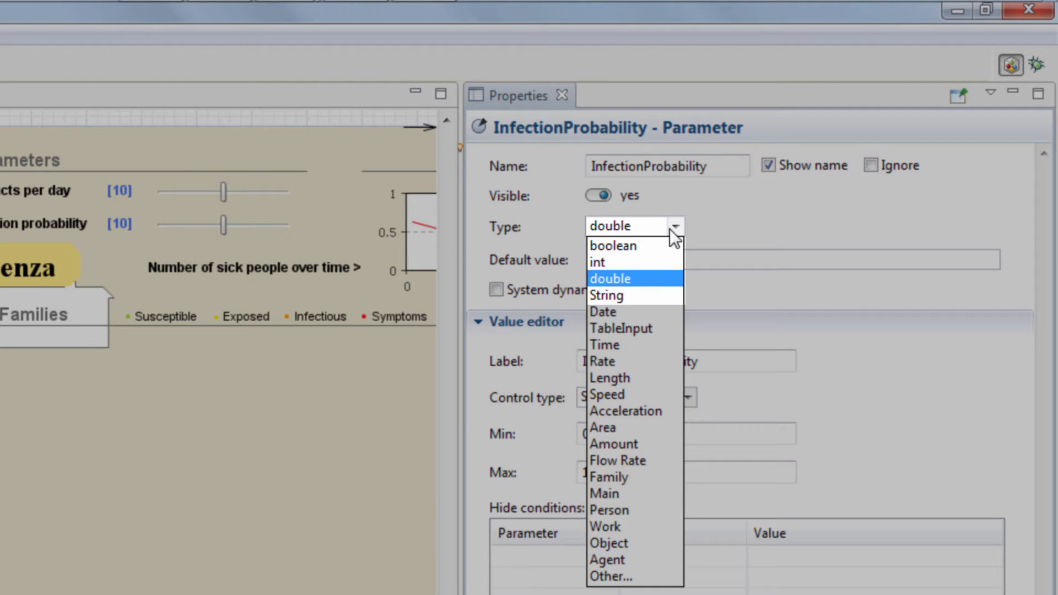
left_click(610, 278)
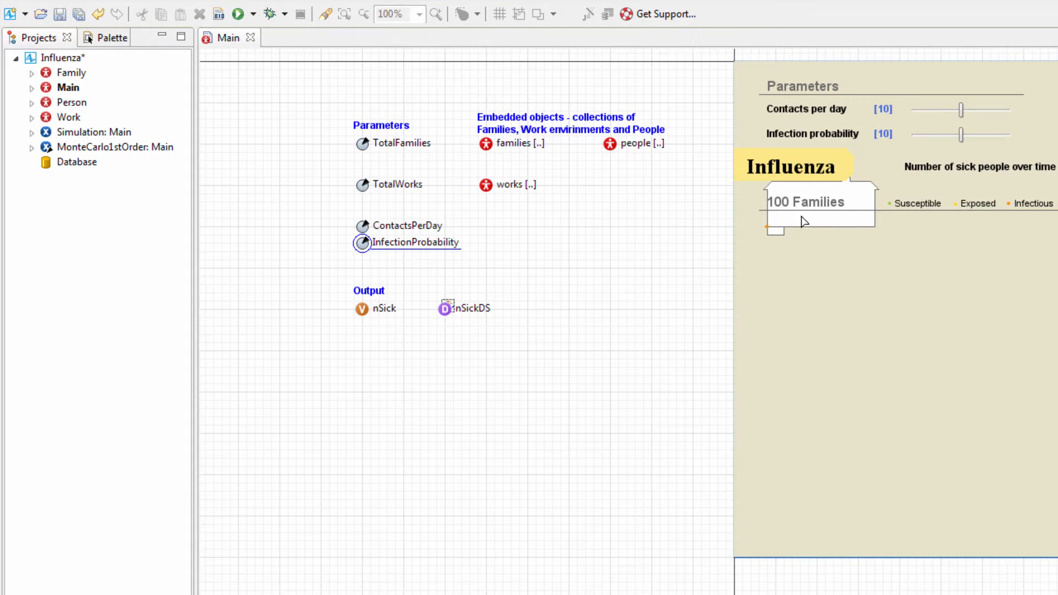
mouse_move(672, 236)
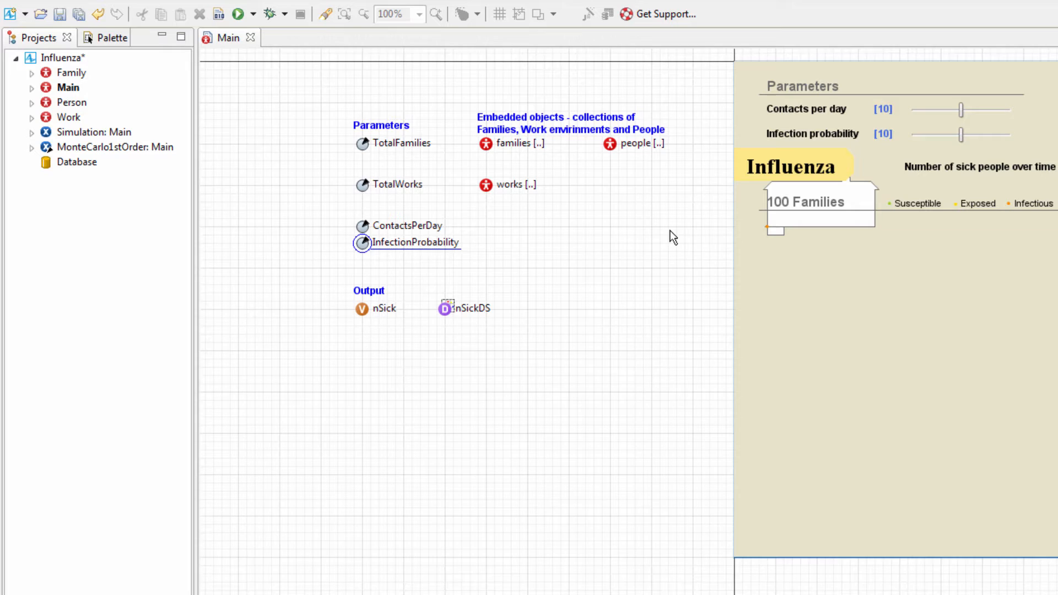
Step: Select nSickDS on Main to show it records nSick vs time, 100 samples, daily update
left_click(376, 307)
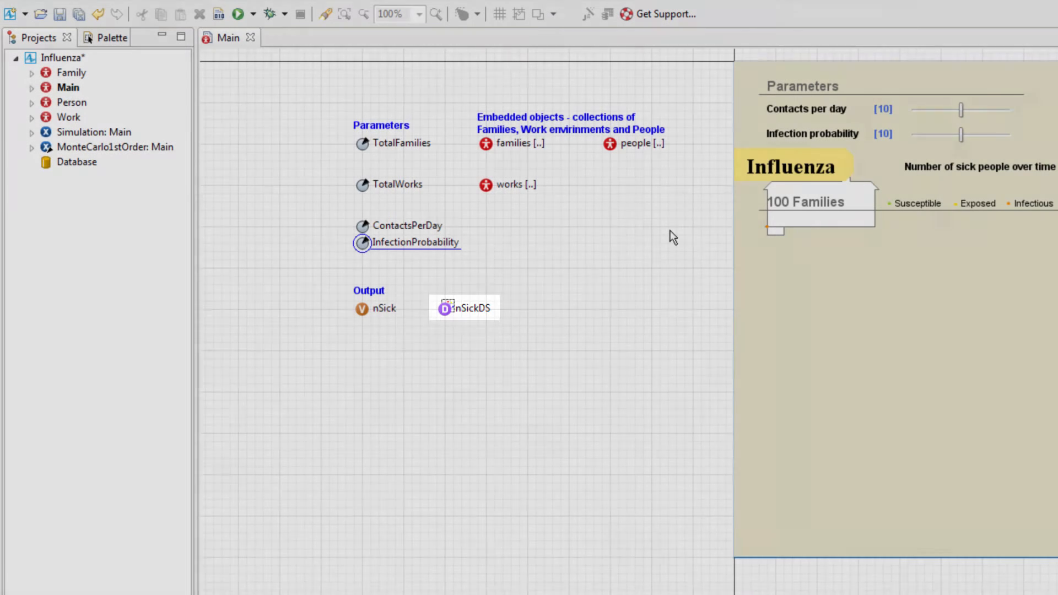
left_click(415, 242)
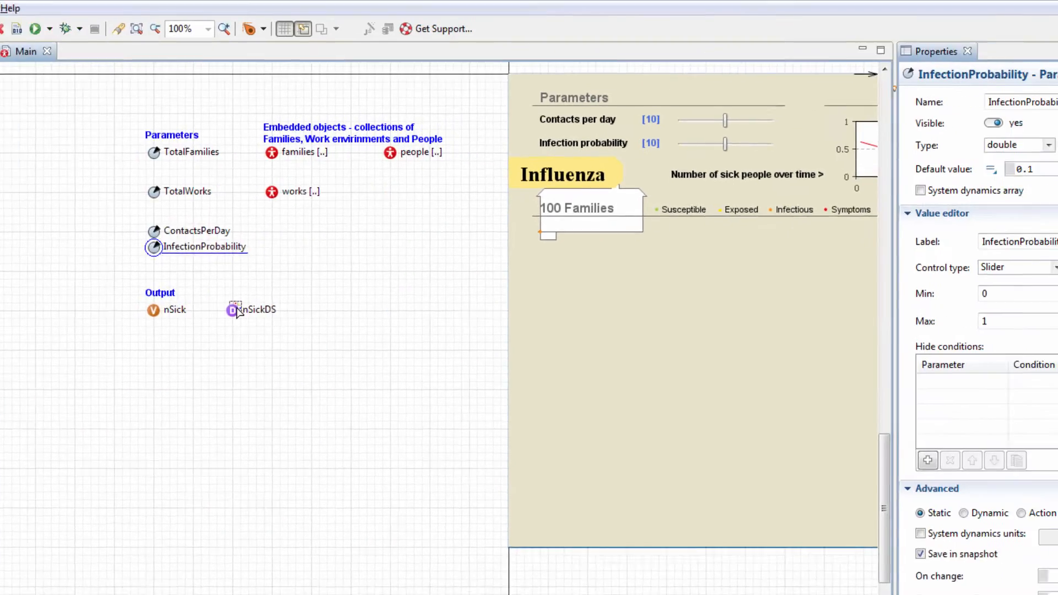
left_click(233, 308)
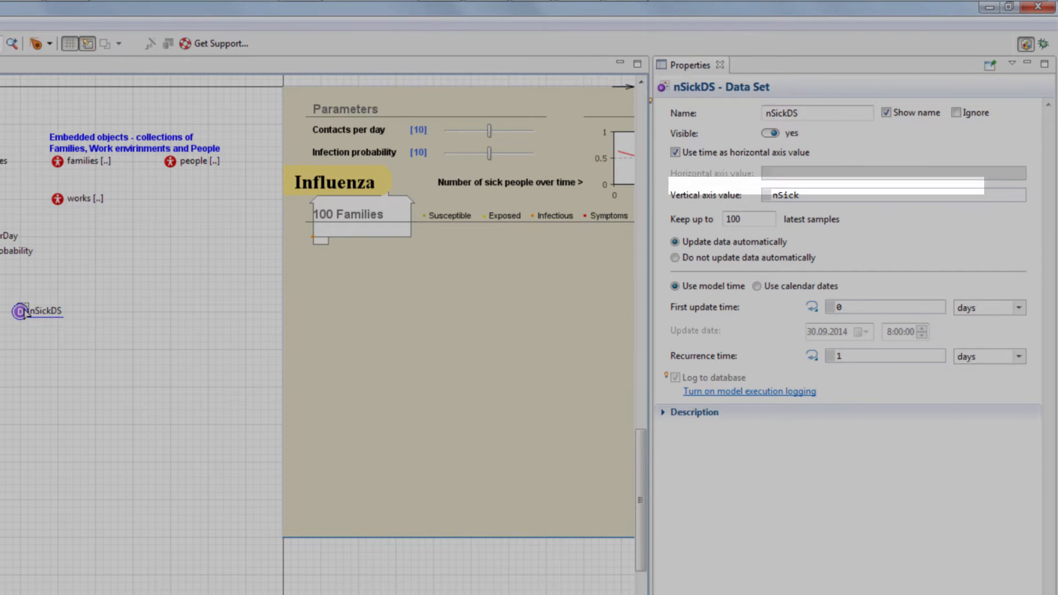
left_click(890, 195)
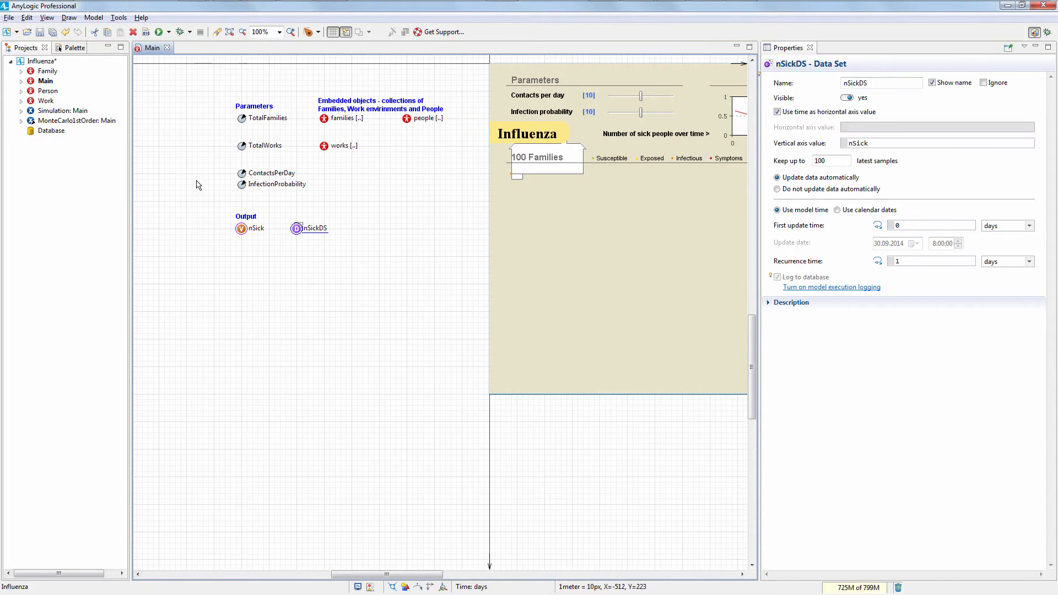
Step: Create a new experiment for Influenza of type Compare Runs
right_click(41, 91)
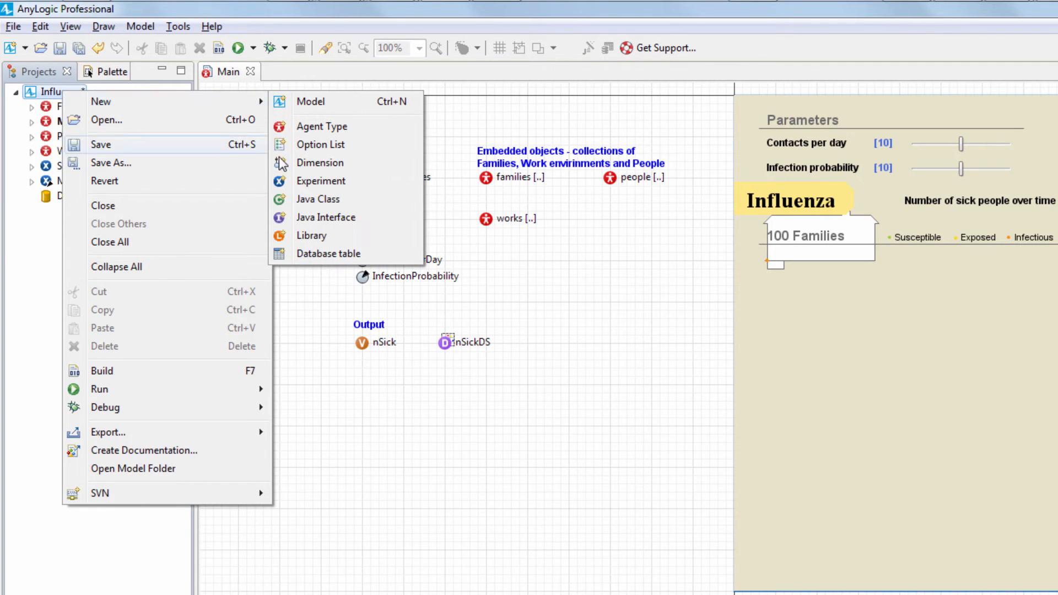
left_click(321, 180)
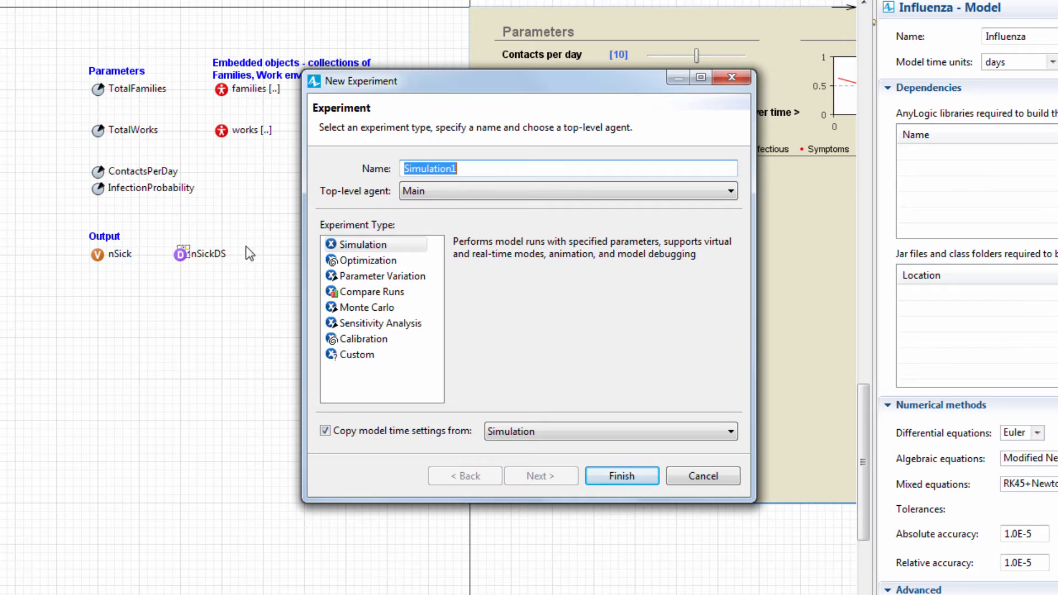
left_click(372, 291)
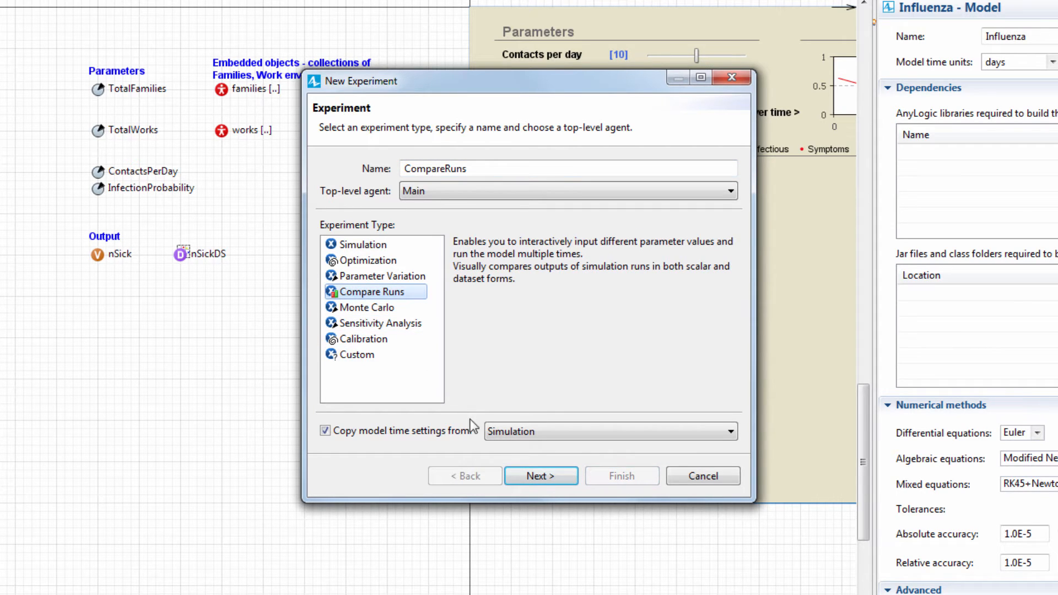
left_click(539, 476)
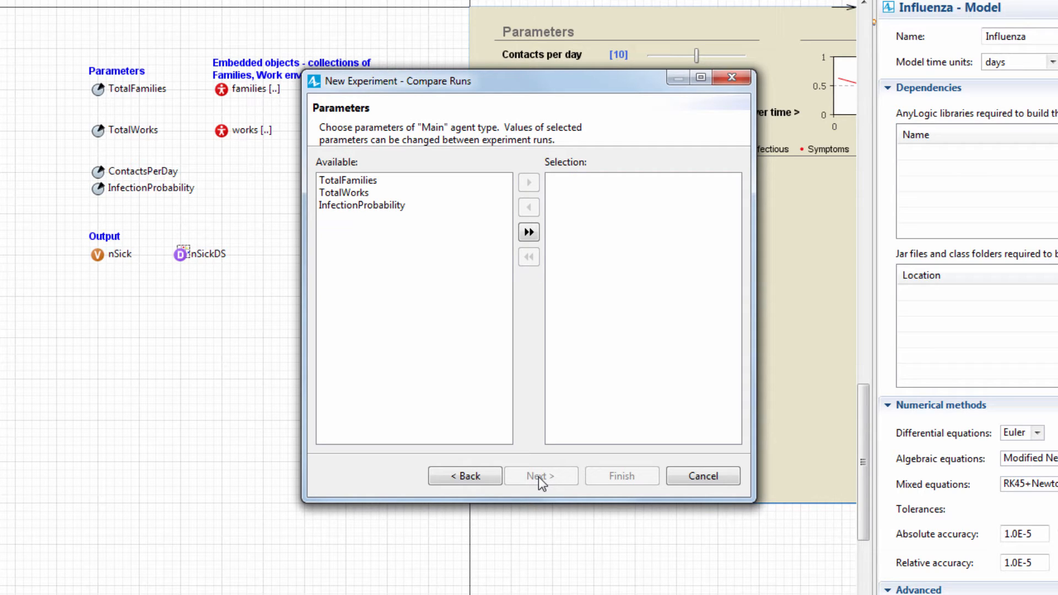
Step: Choose InfectionProbability as the parameter varied between runs
left_click(362, 205)
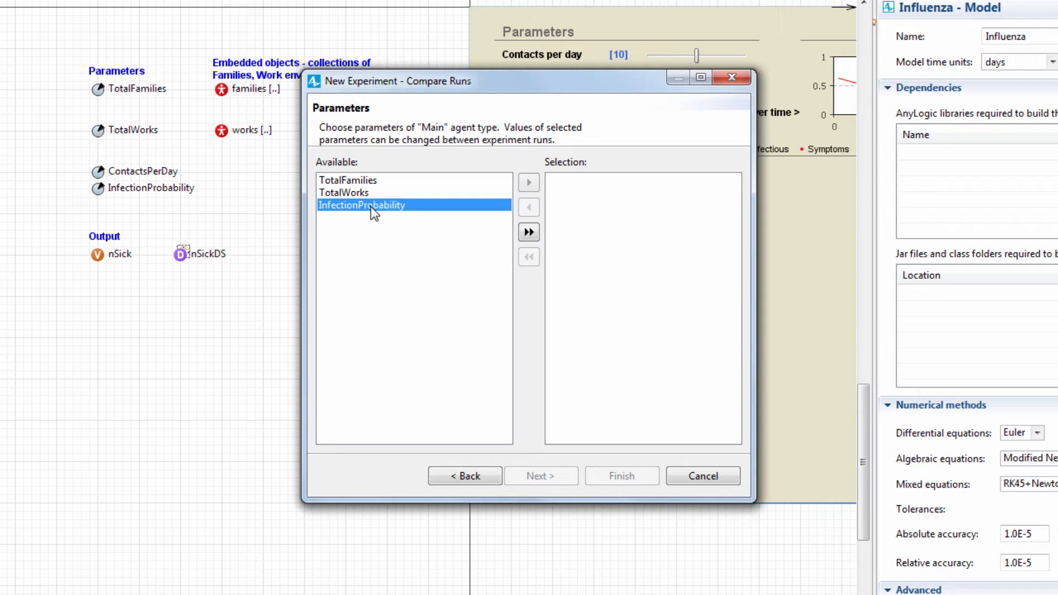
left_click(528, 182)
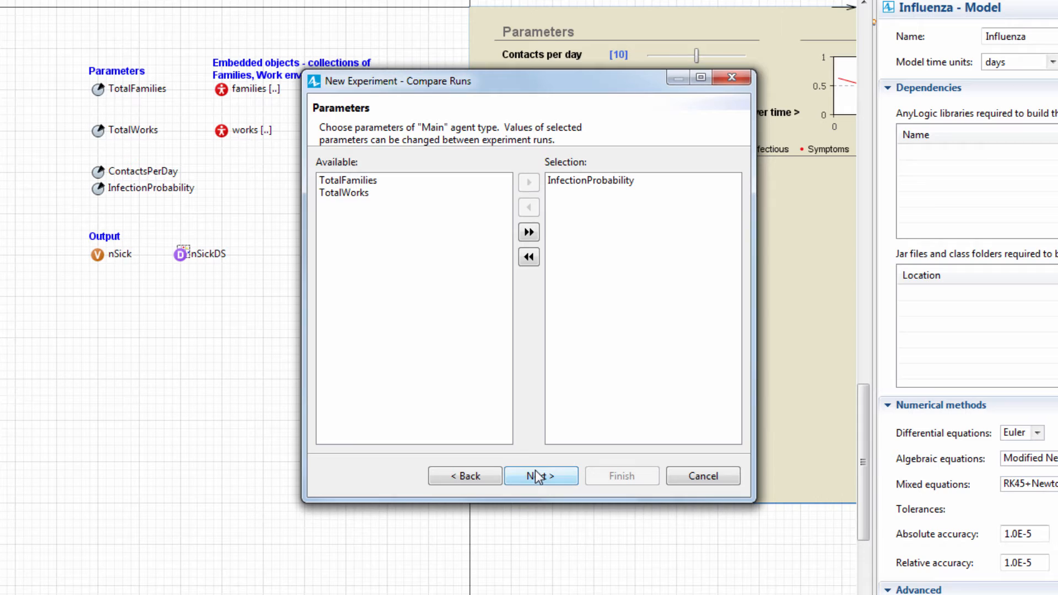
left_click(540, 476)
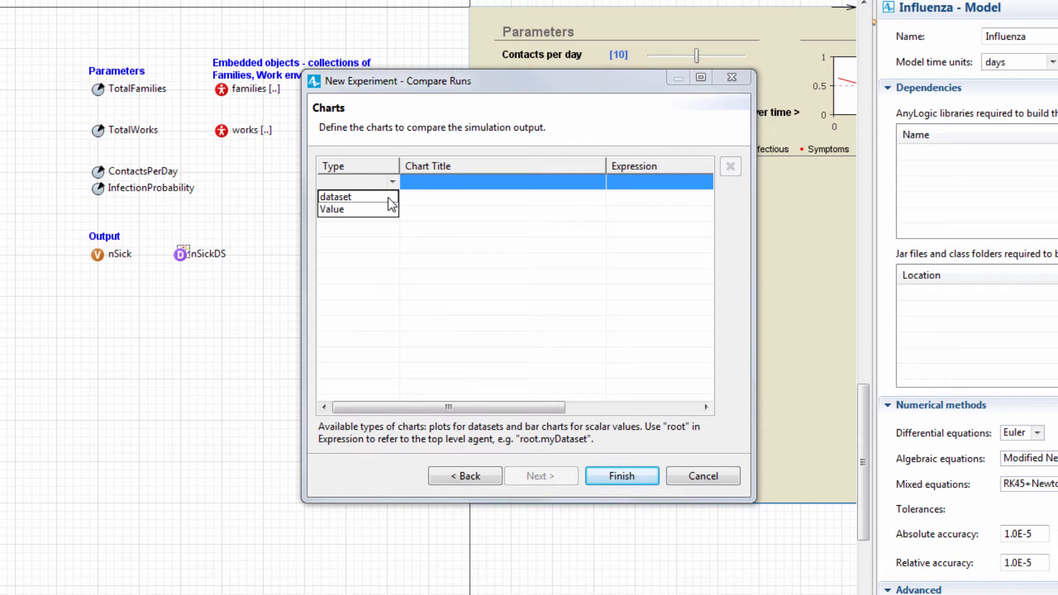
Step: Add a dataset chart titled 'Influenza dynamics' plotting root.nSickDS
left_click(335, 196)
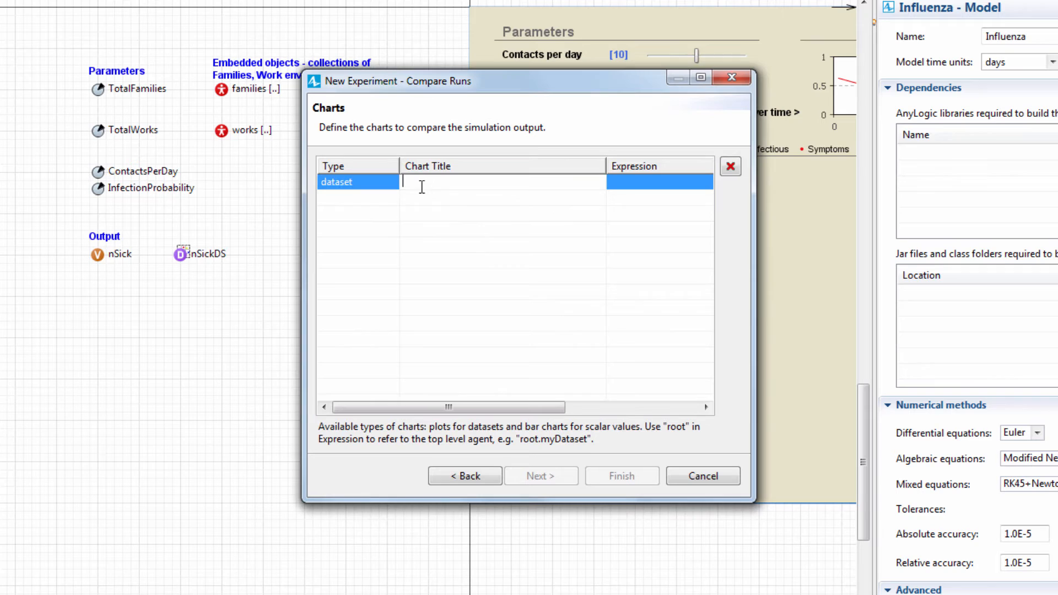
type("Influenza dynamics")
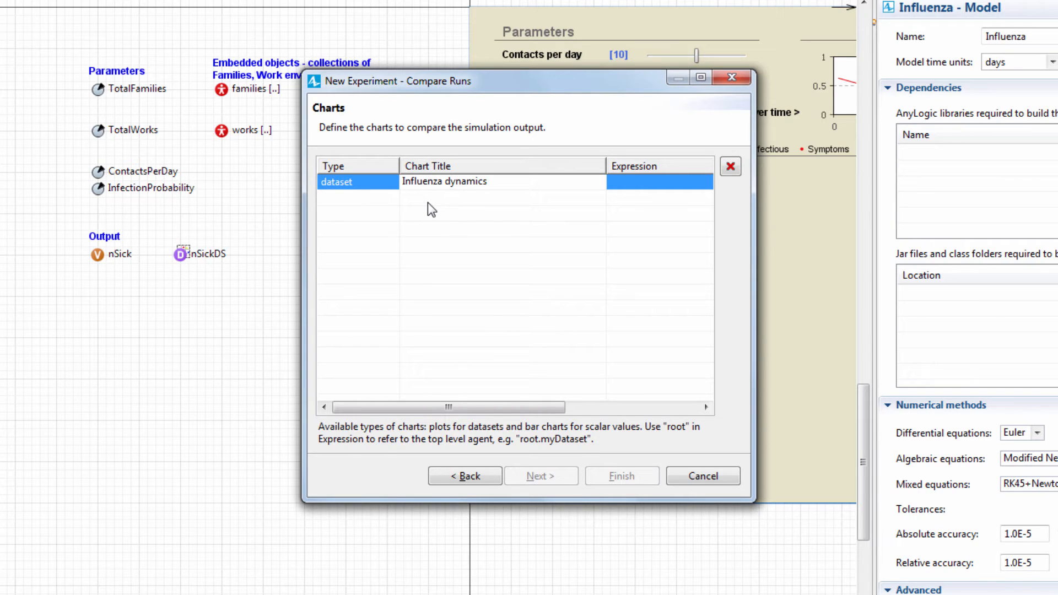
left_click(658, 182)
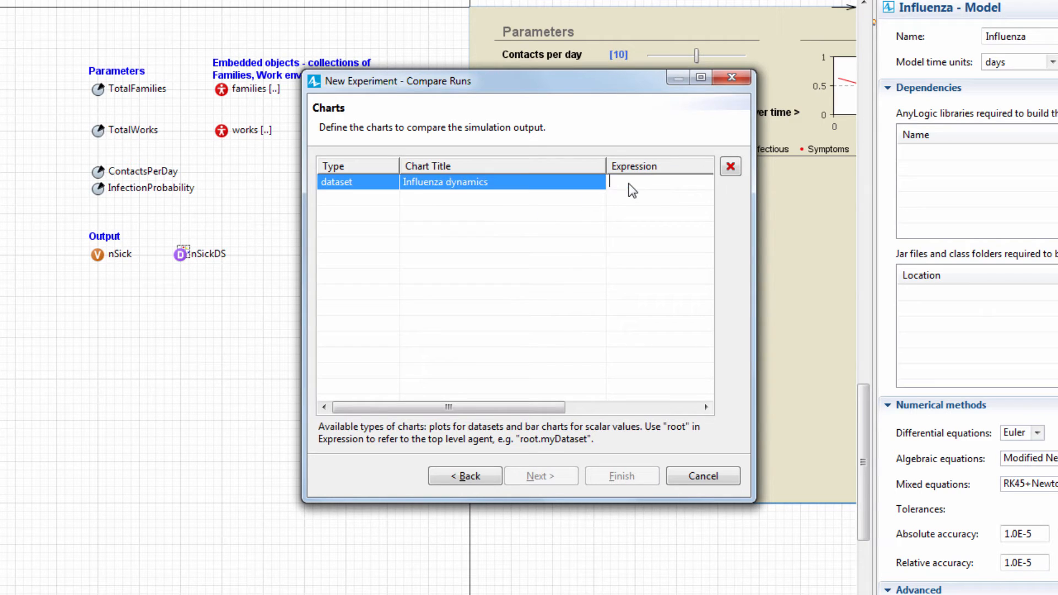
type("root.n")
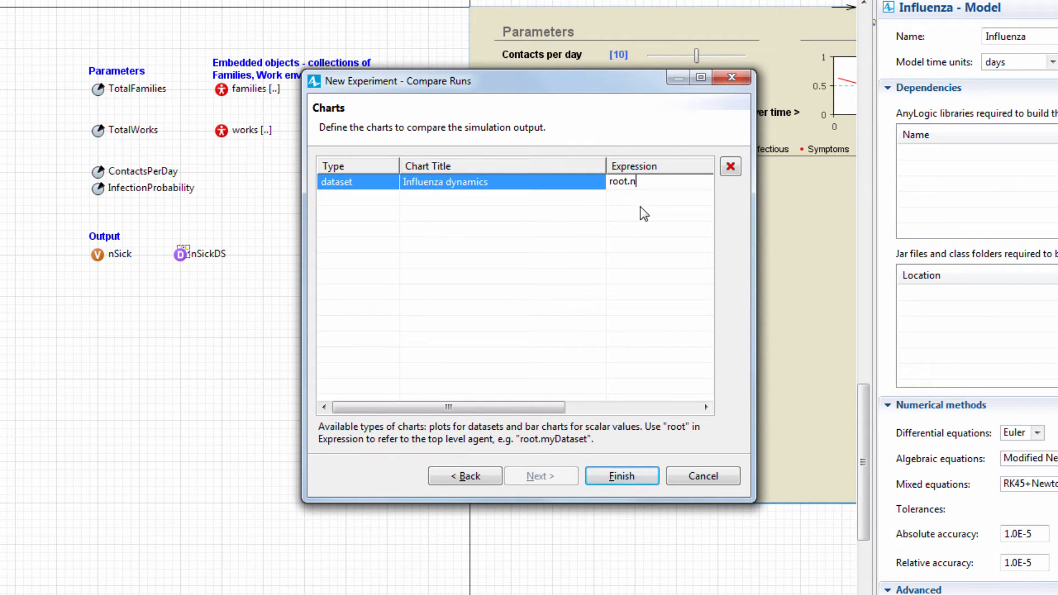
type("SickDS")
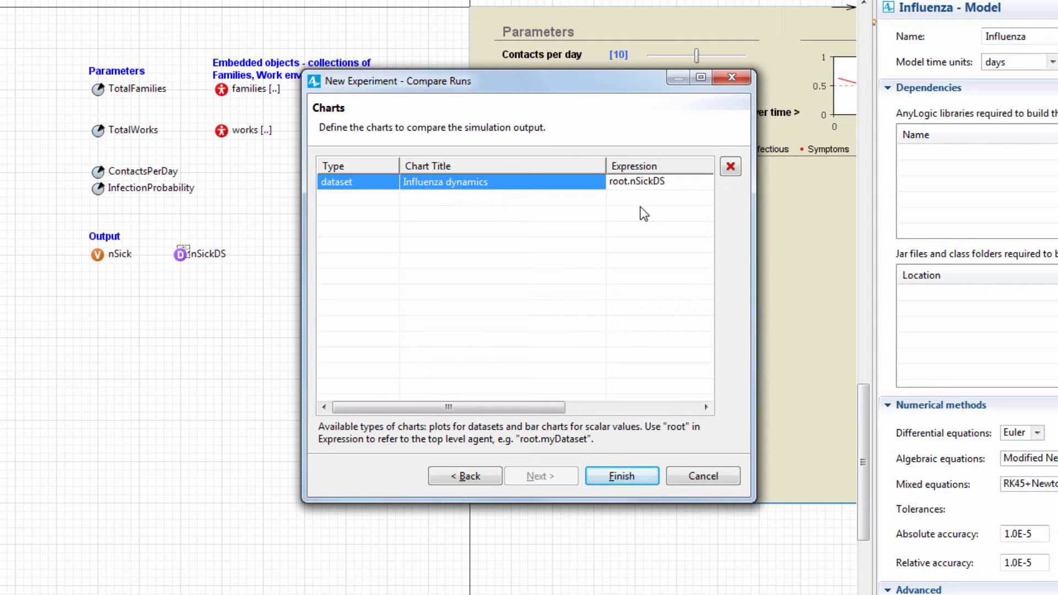
left_click(645, 182)
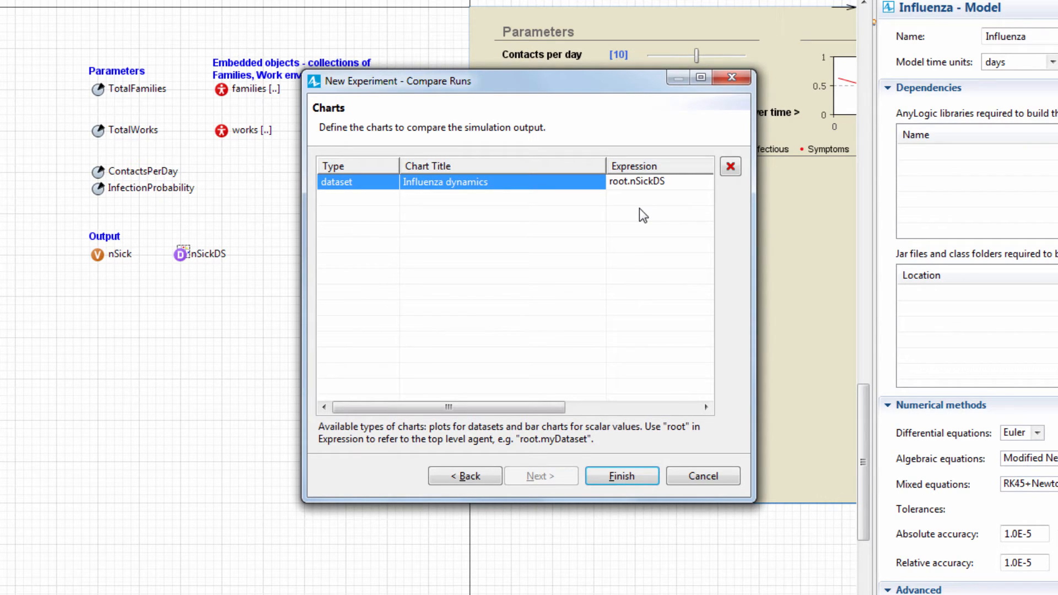
mouse_move(570, 215)
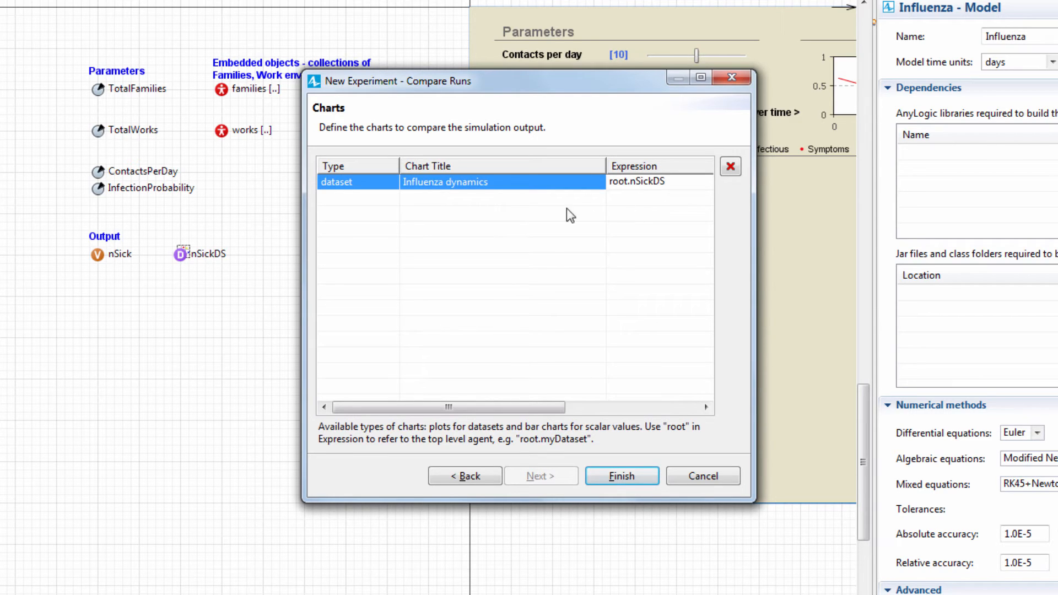
Step: Add a Value chart 'Pandemic peak level' of root.nSickDS.getYMax() and finish the experiment
left_click(391, 198)
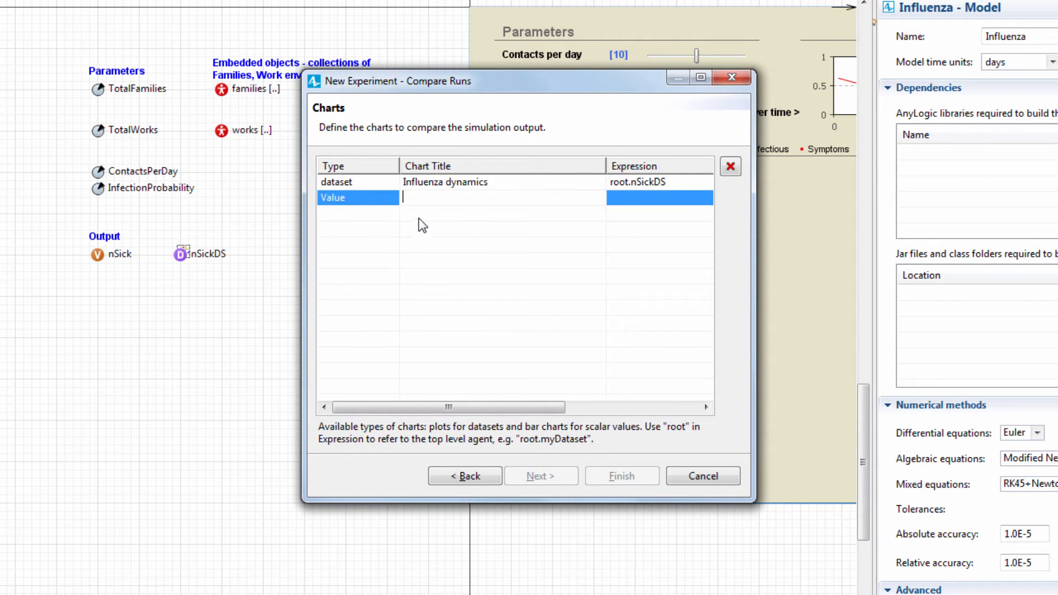
type("Pandemic peak level")
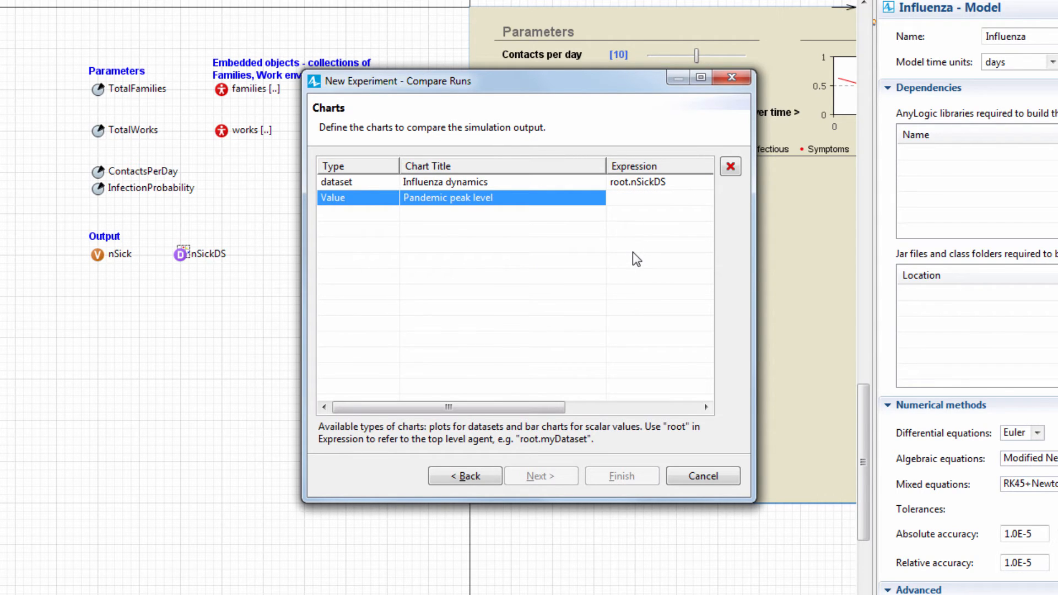
type("root.nSickDS.getYMax(")
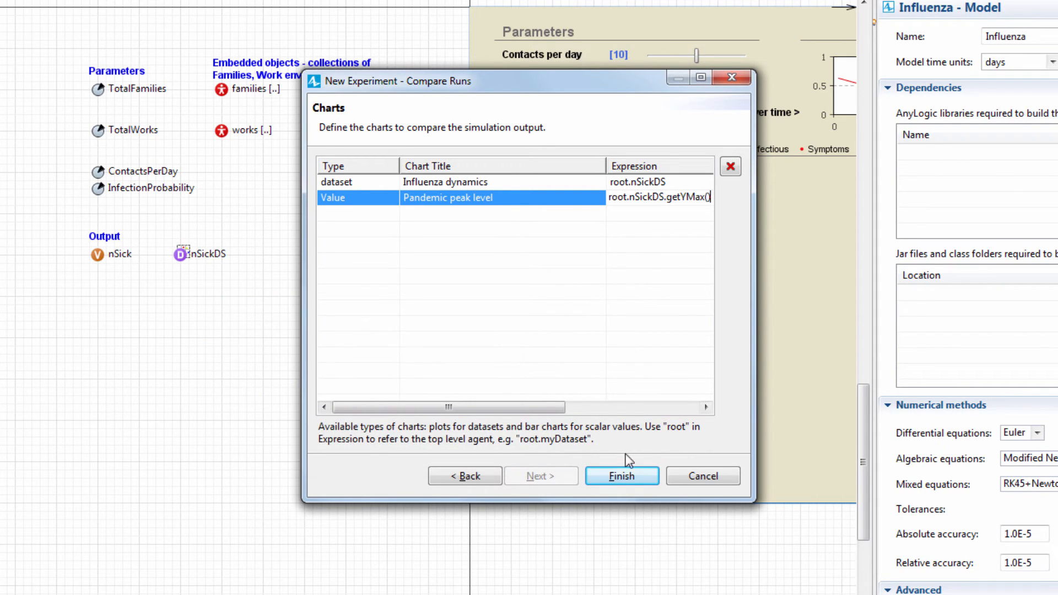
left_click(620, 476)
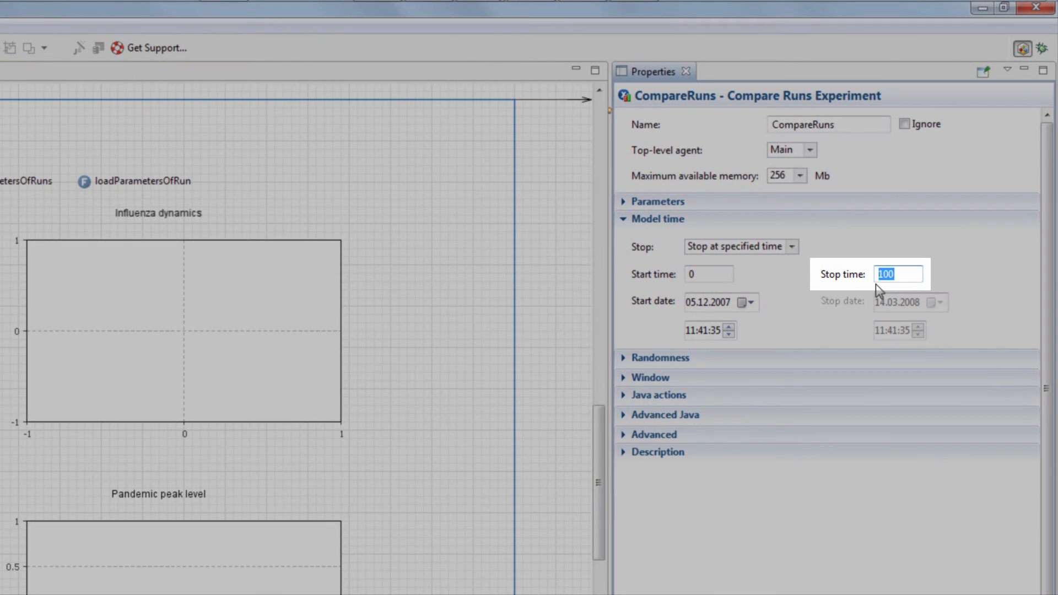
Step: Set CompareRuns stop time to 30 and launch Influenza / CompareRuns
type("30")
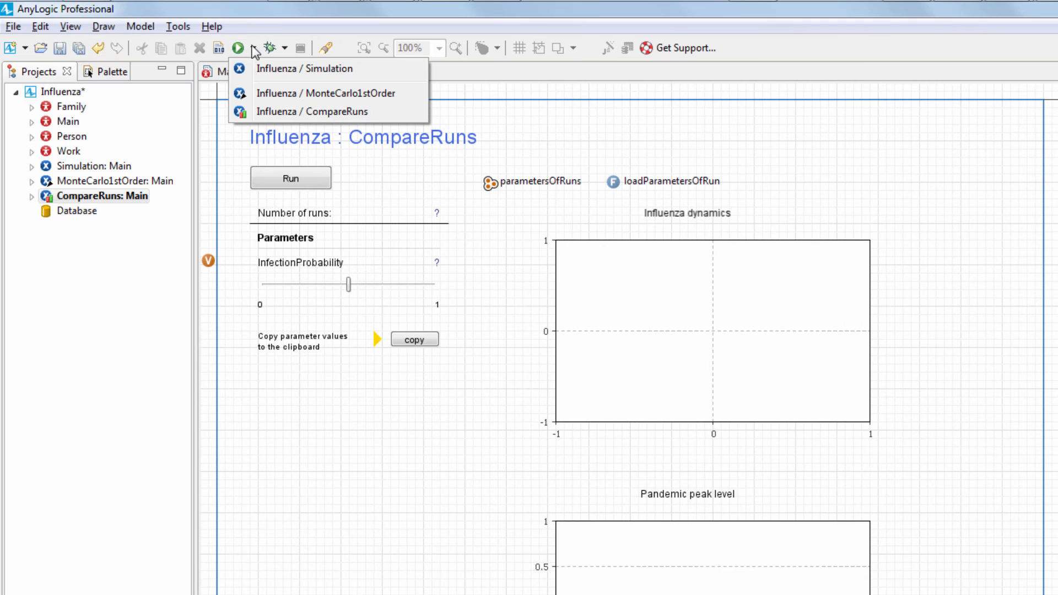
left_click(311, 111)
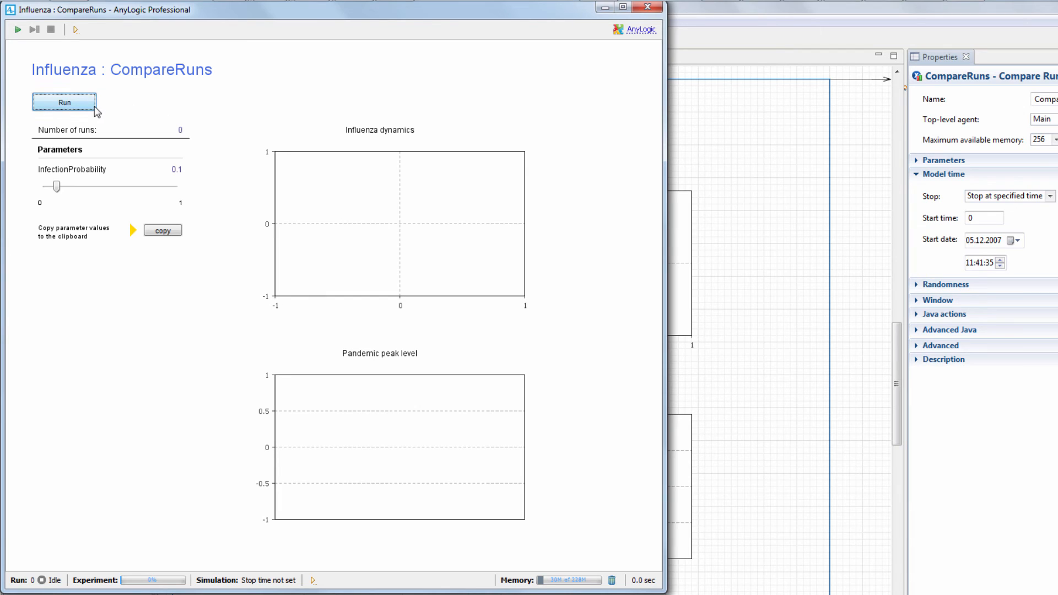
Step: Run ten times with InfectionProbability stepped 0.1 to 1, overlaying curves and peak bars
left_click(63, 103)
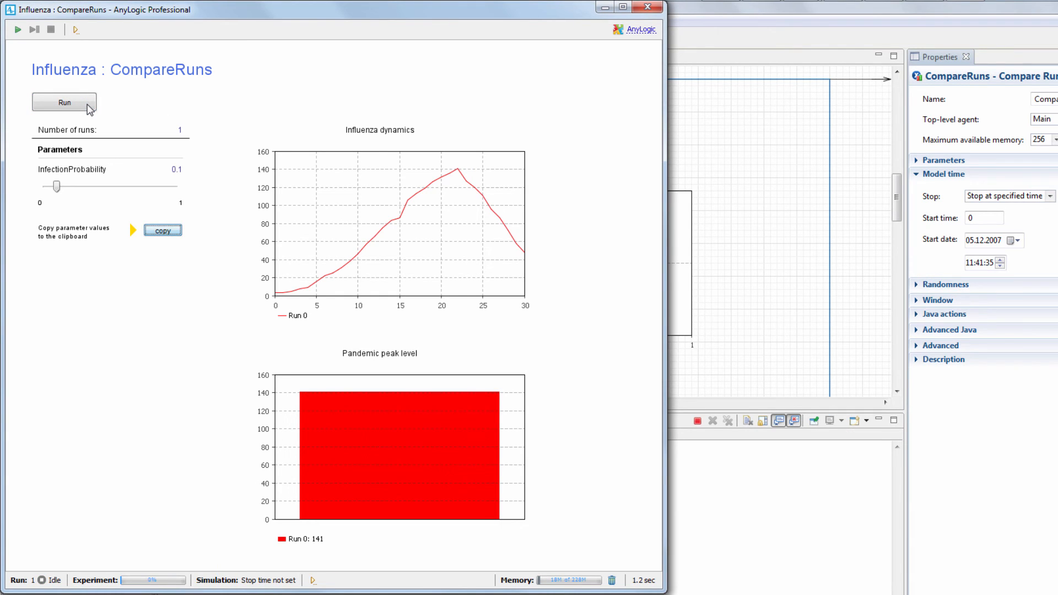
left_click(64, 101)
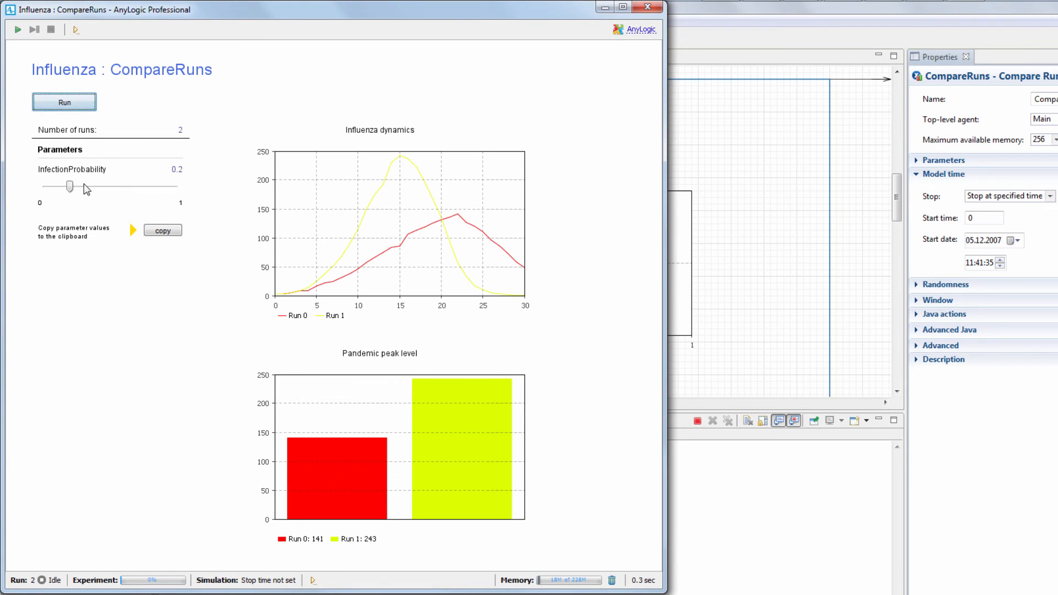
left_click(64, 101)
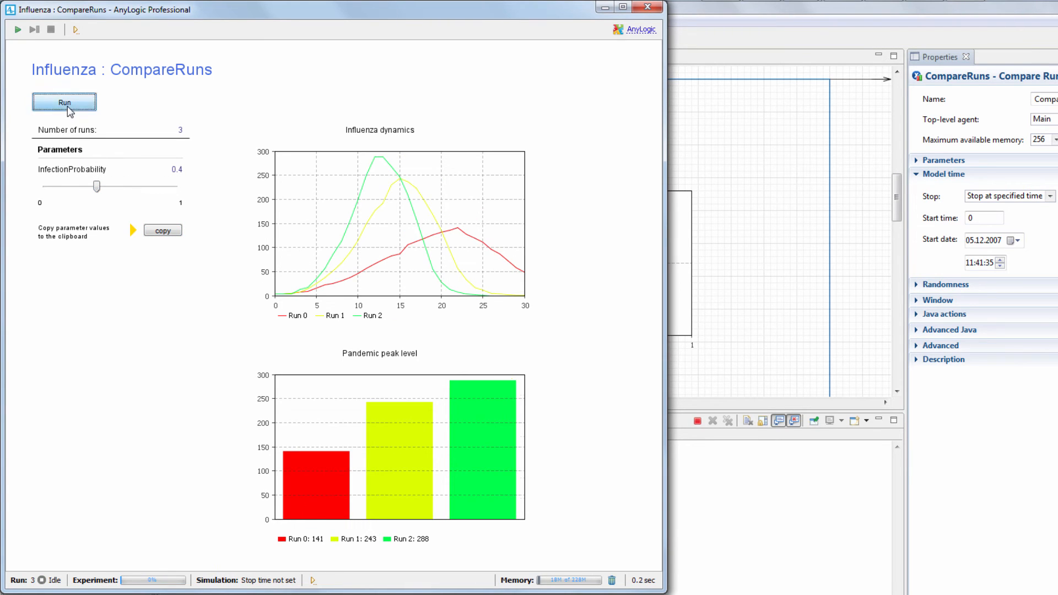
left_click(64, 101)
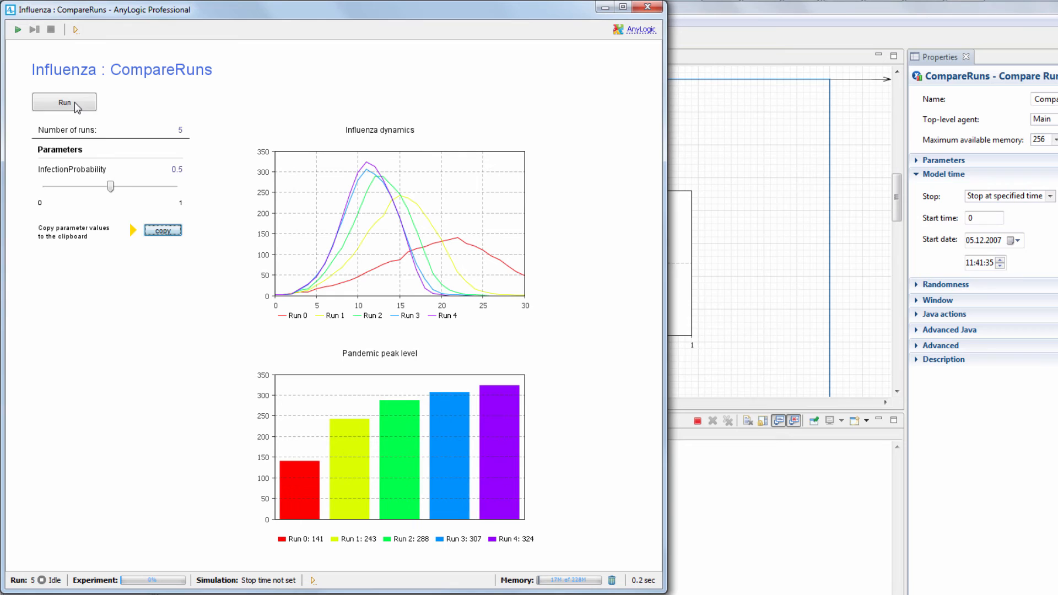
left_click_drag(110, 186, 125, 186)
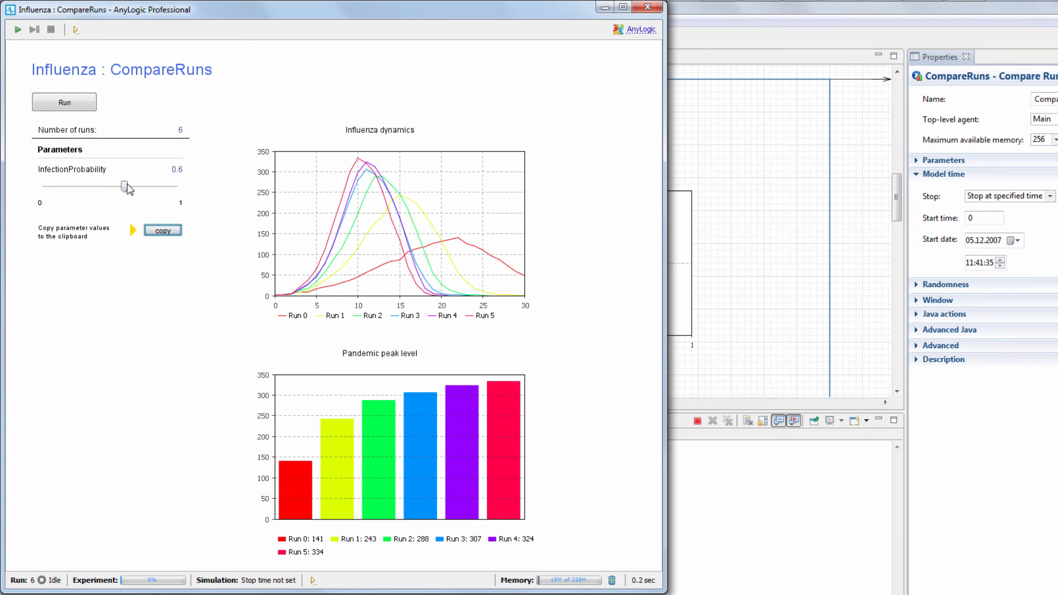
left_click(64, 101)
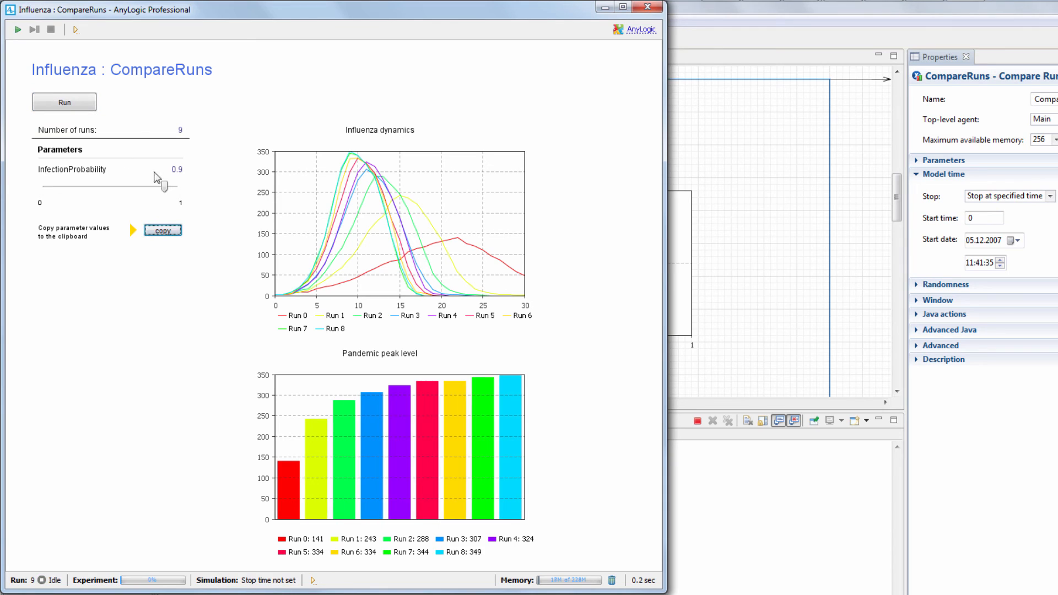
left_click(64, 102)
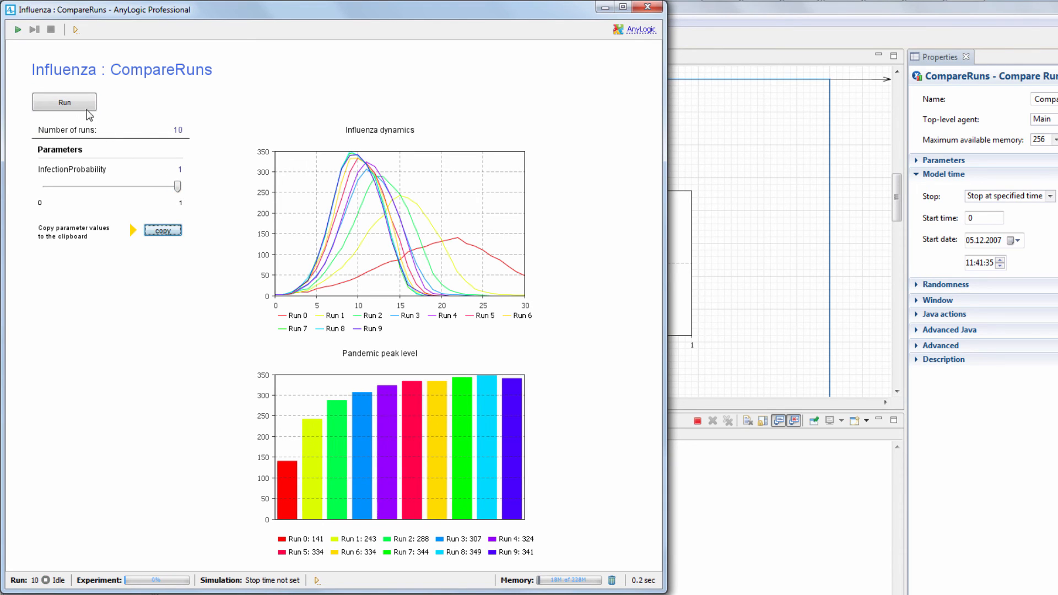
left_click(331, 317)
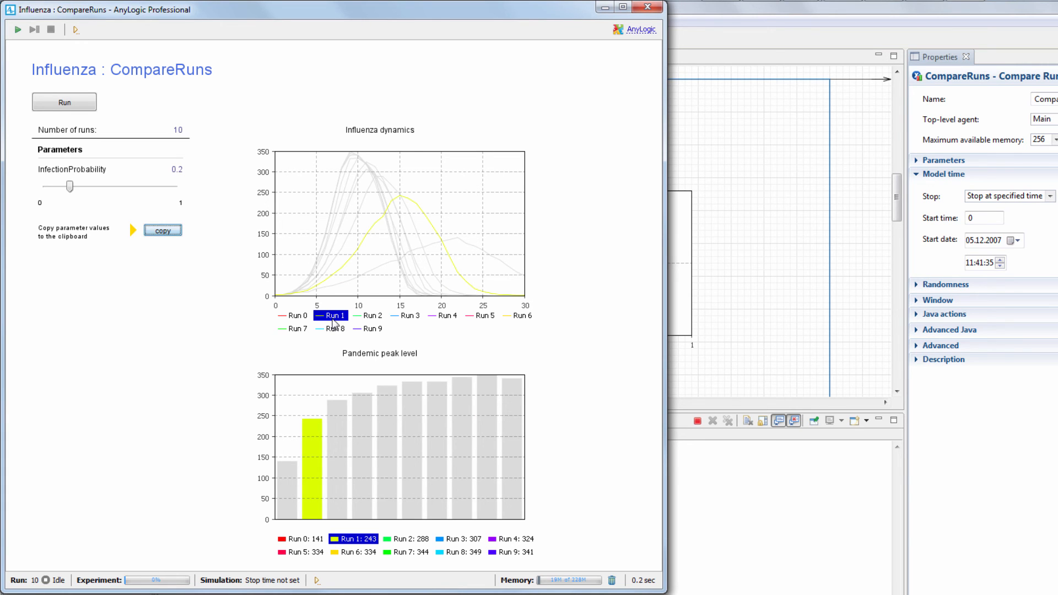
Step: Highlight Run 1, Run 5 and Run 7, then copy Run 7's dynamics data
left_click(408, 316)
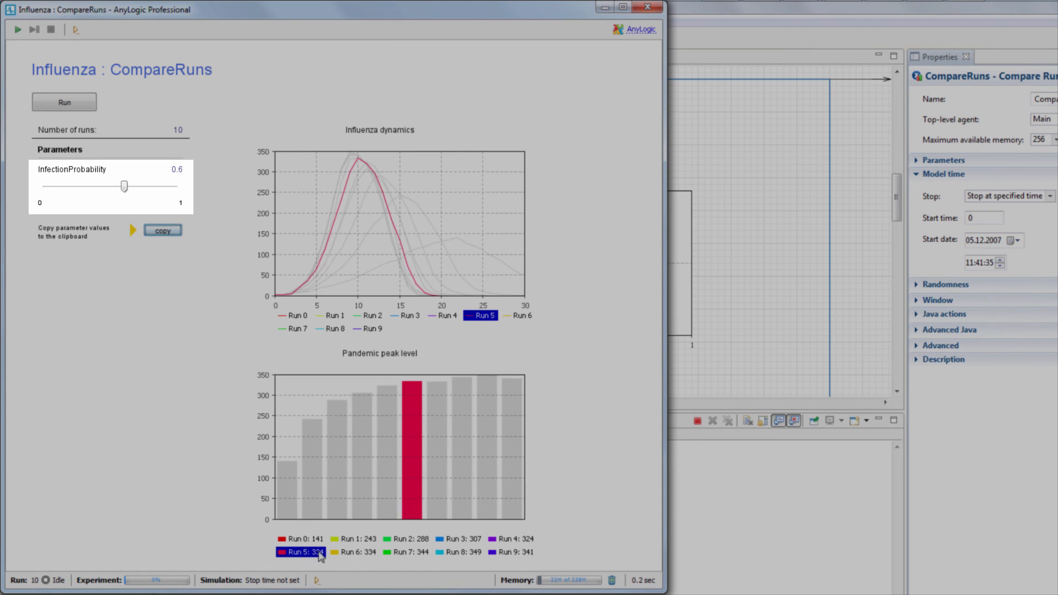
left_click(404, 552)
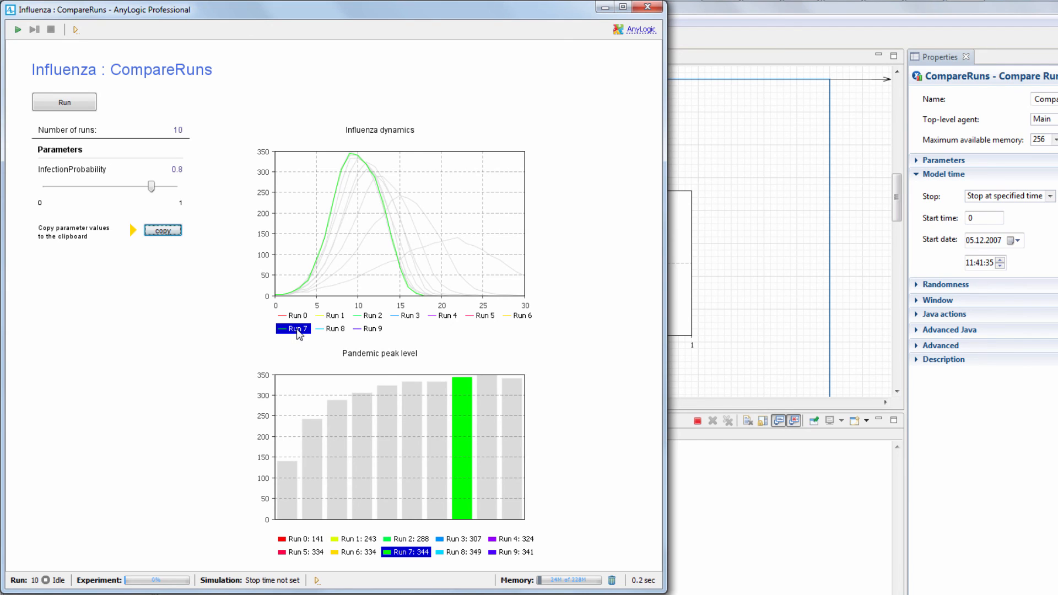
right_click(293, 330)
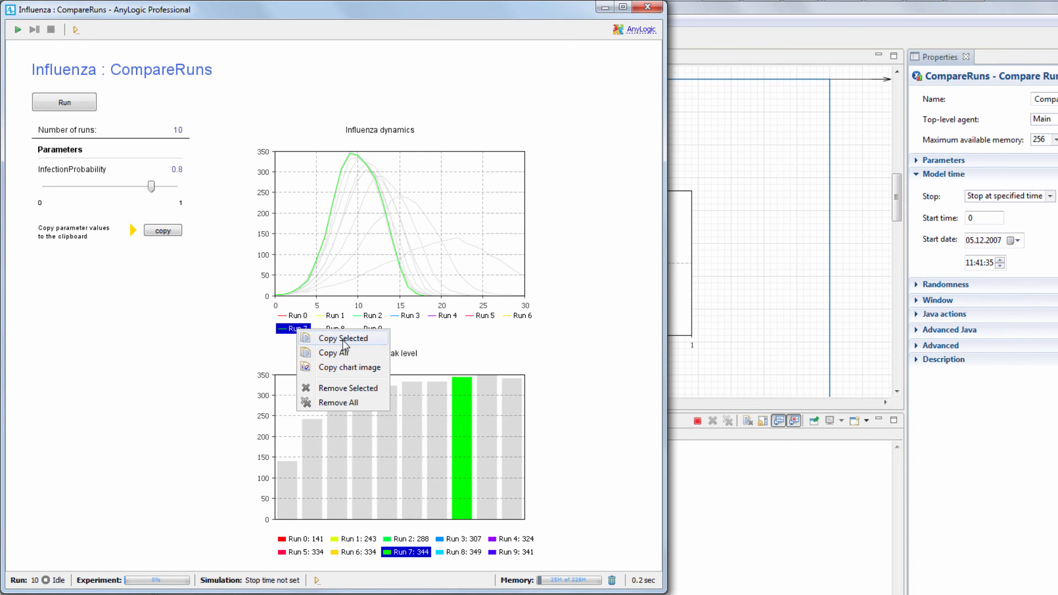
mouse_move(333, 353)
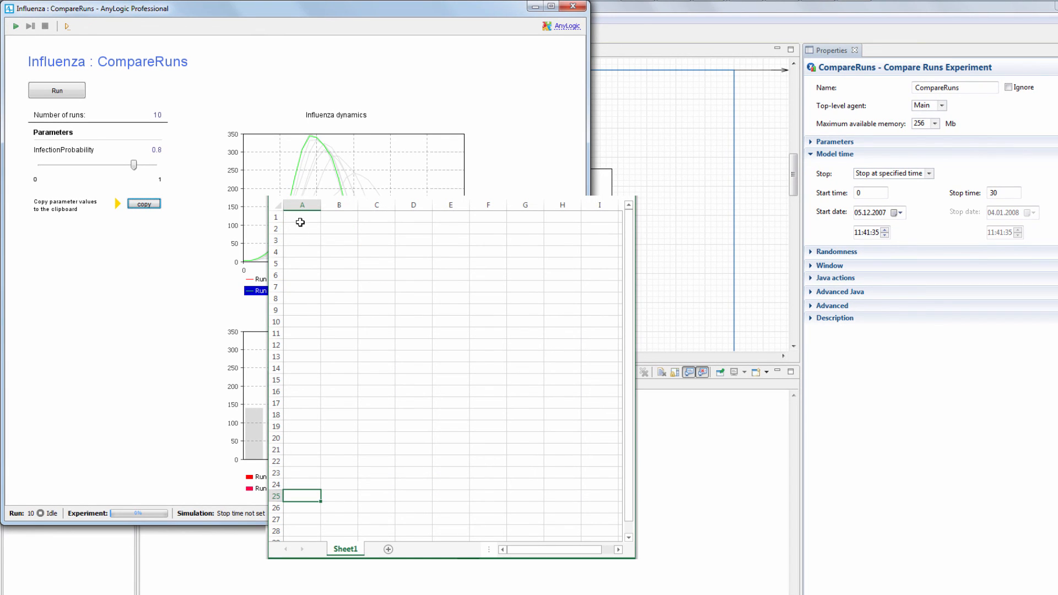
Step: Paste Run 7's time and sick-count data into Sheet1 starting at A1
left_click(302, 216)
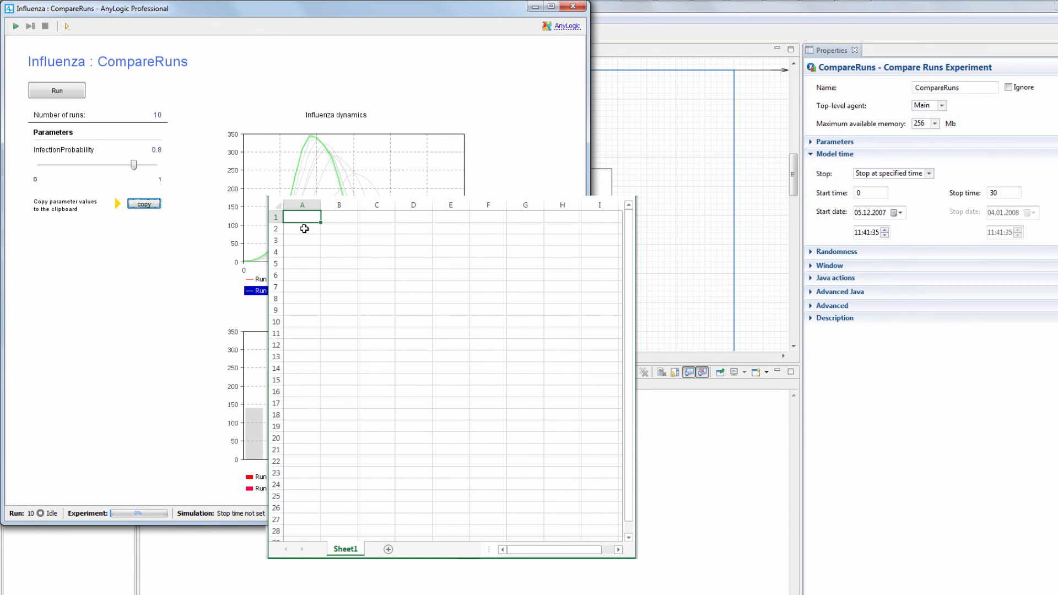
key("ctrl+v")
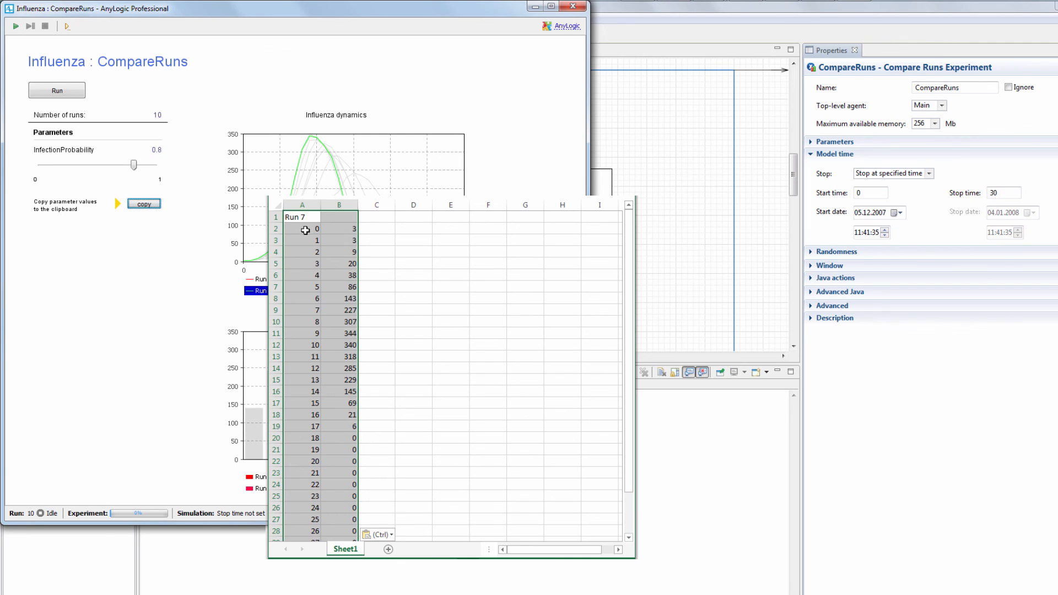